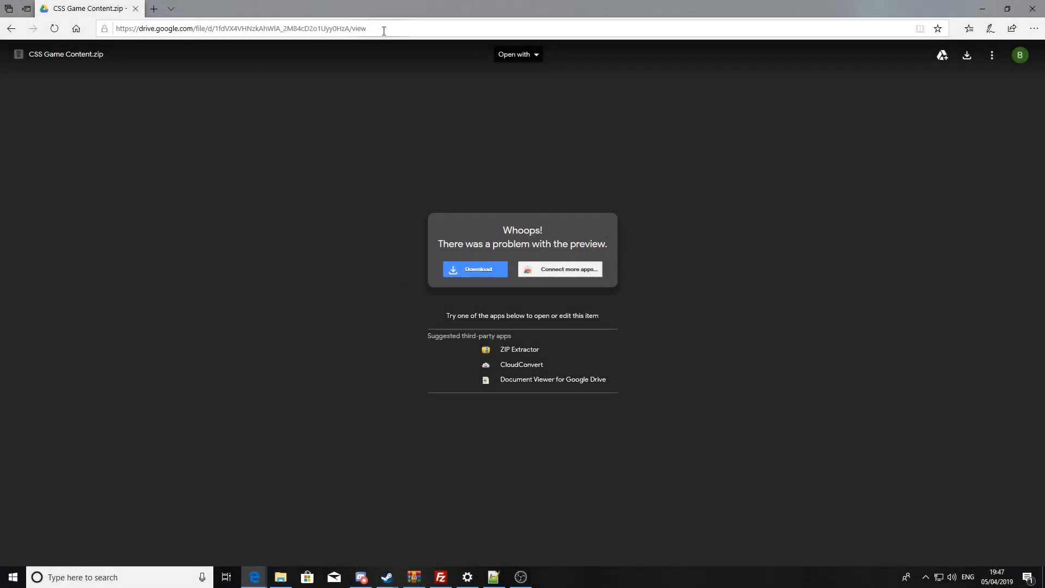
Download CSS Game Content.zip from Google Drive, confirming Download anyway, and save it.
{"action": "left_click", "coordinate": [240, 28]}
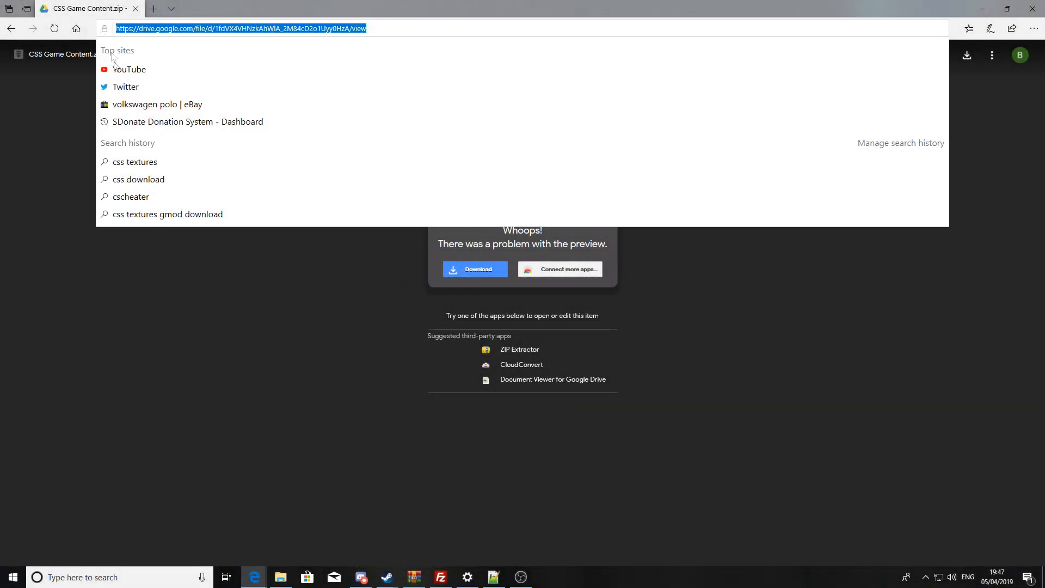
{"action": "left_click", "coordinate": [390, 27]}
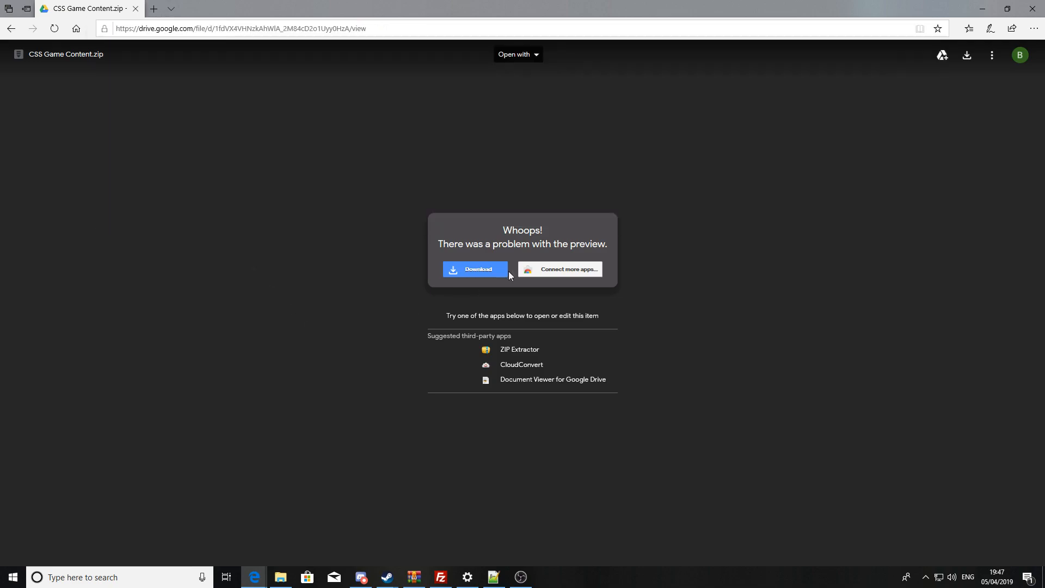
{"action": "left_click", "coordinate": [474, 269]}
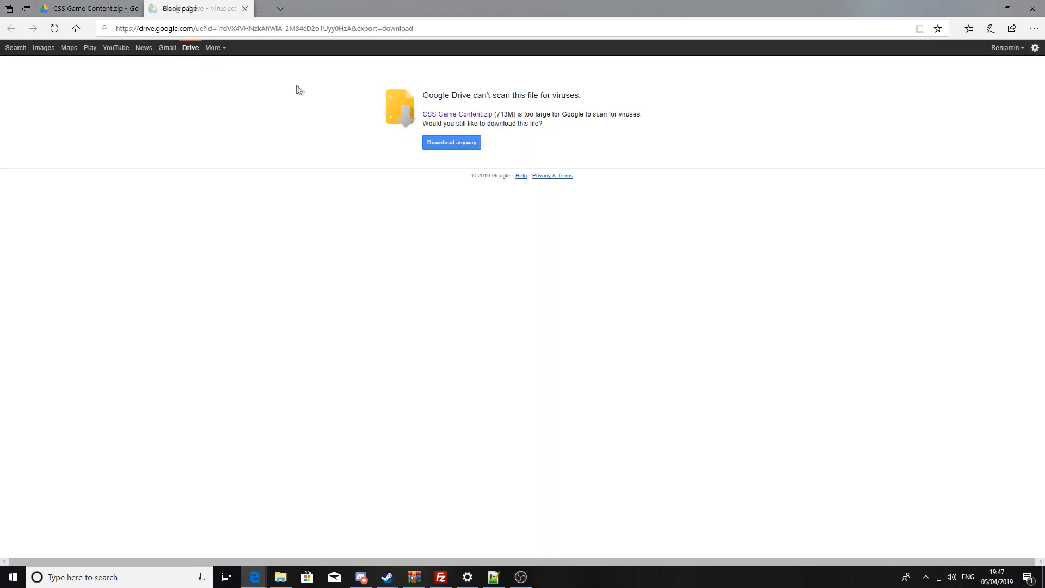
{"action": "left_click", "coordinate": [451, 142]}
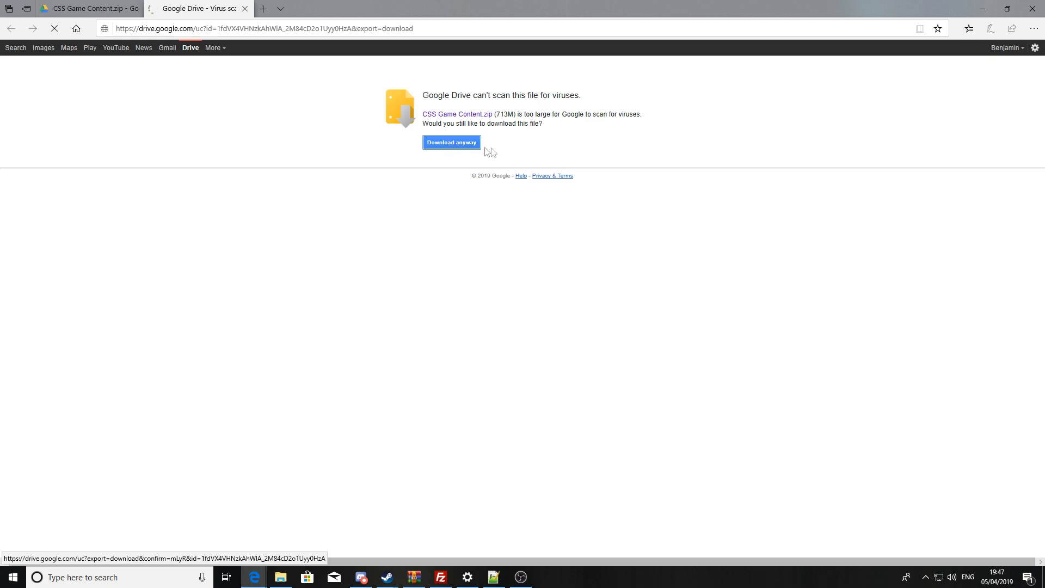
{"action": "left_click", "coordinate": [451, 142]}
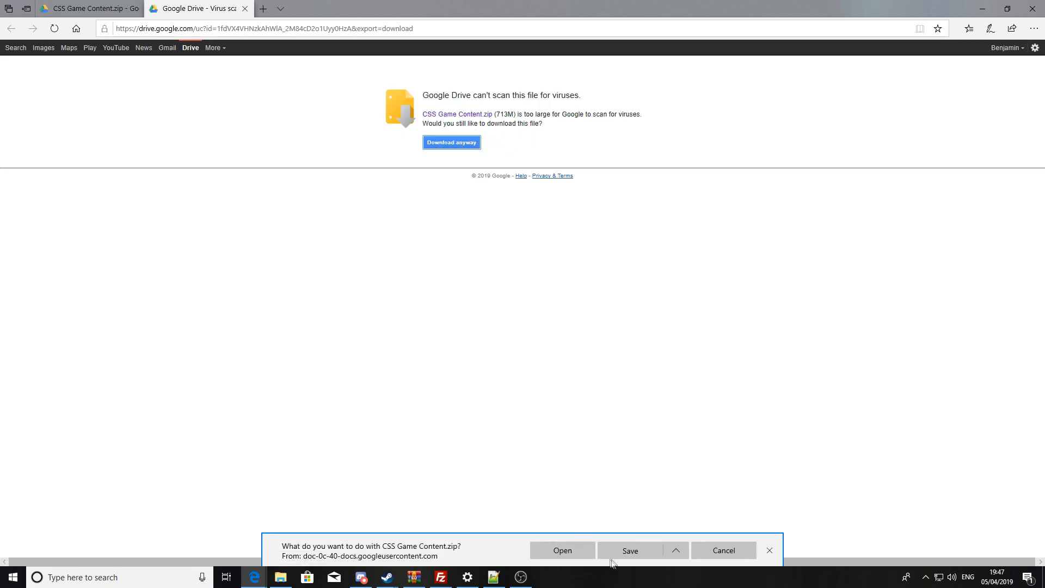
{"action": "left_click", "coordinate": [629, 550]}
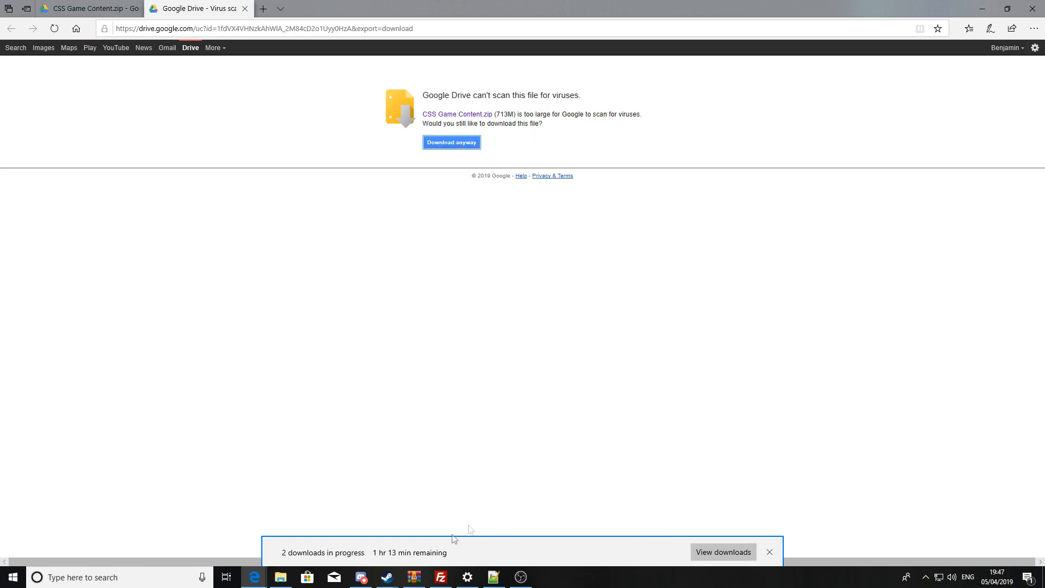
{"action": "left_click", "coordinate": [385, 577]}
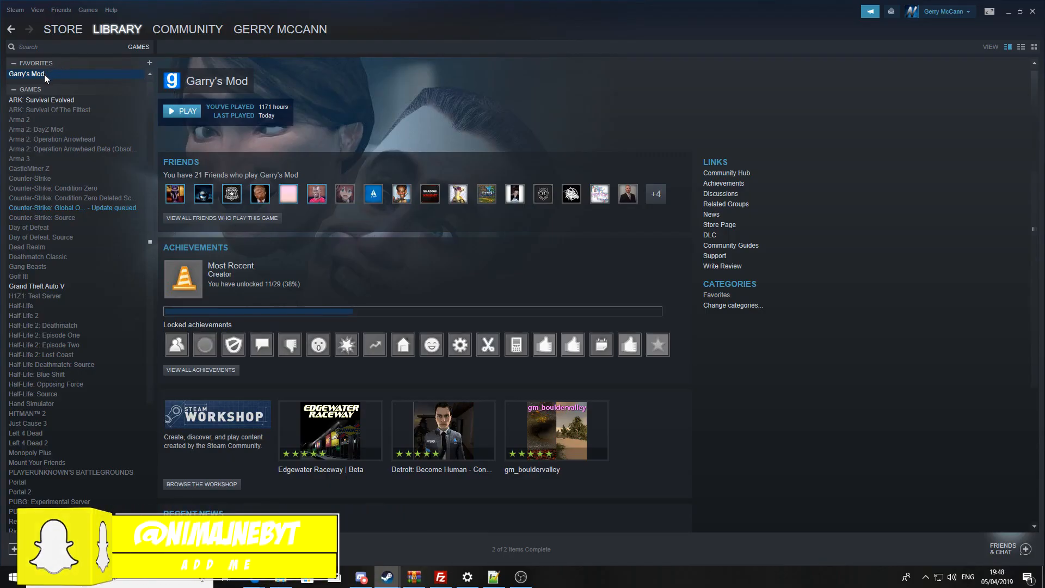
Browse Garry's Mod's local files from Properties and open garrysmod, then addons.
{"action": "right_click", "coordinate": [27, 74]}
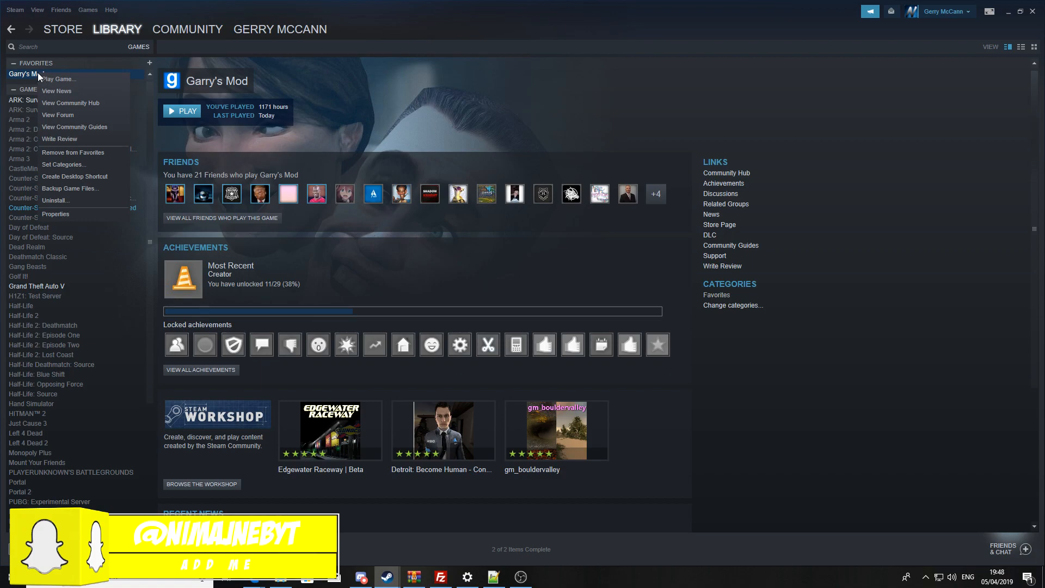
{"action": "left_click", "coordinate": [56, 214]}
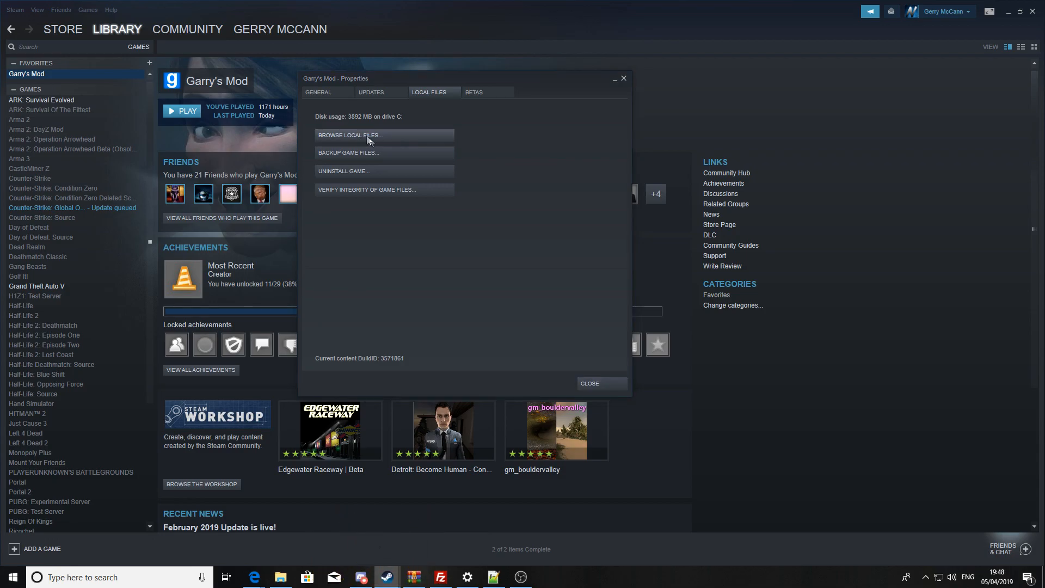
{"action": "left_click", "coordinate": [349, 134]}
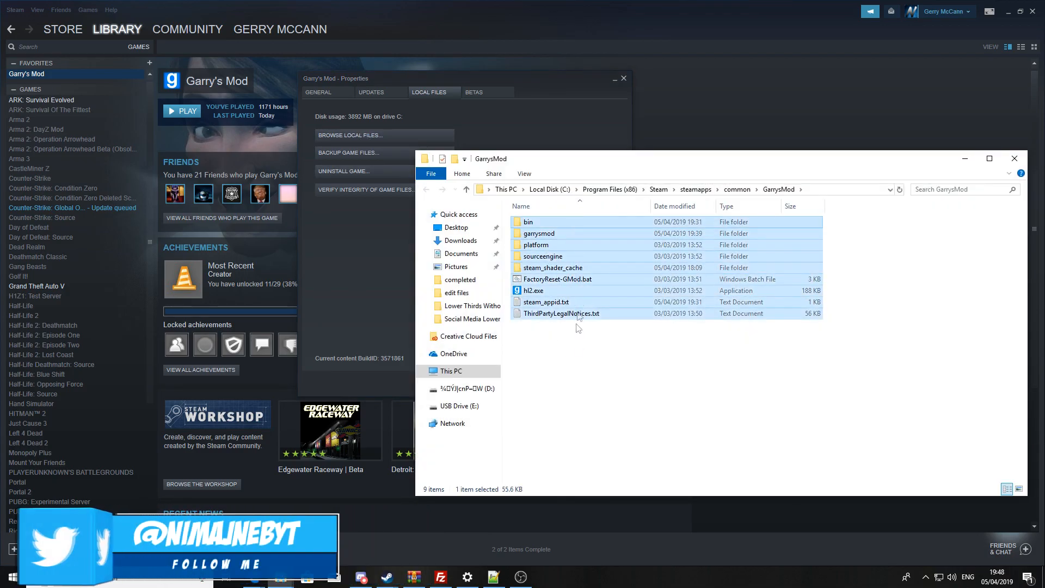
{"action": "double_click", "coordinate": [538, 234]}
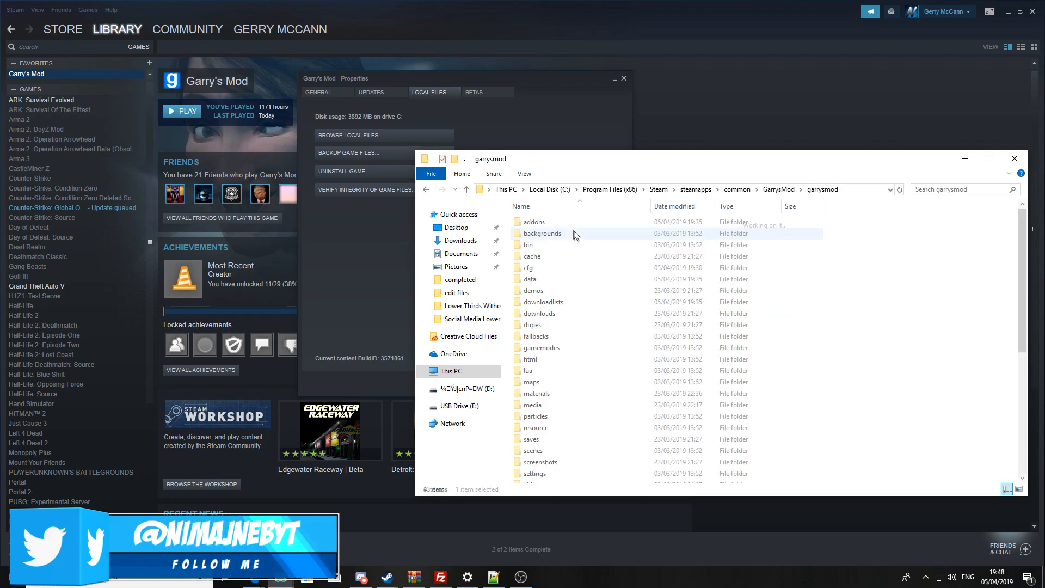
{"action": "double_click", "coordinate": [533, 222]}
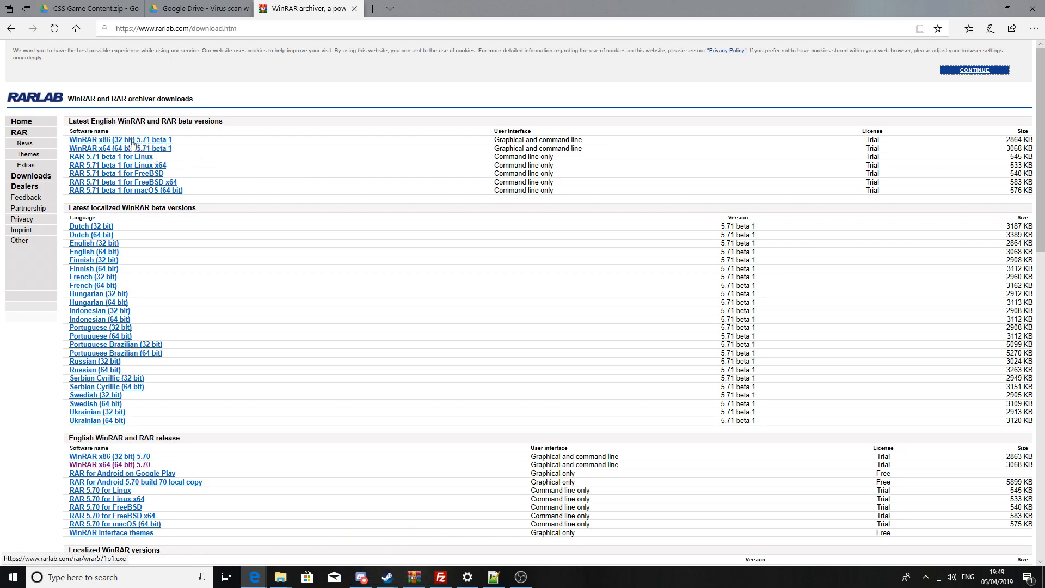
{"action": "mouse_move", "coordinate": [174, 165]}
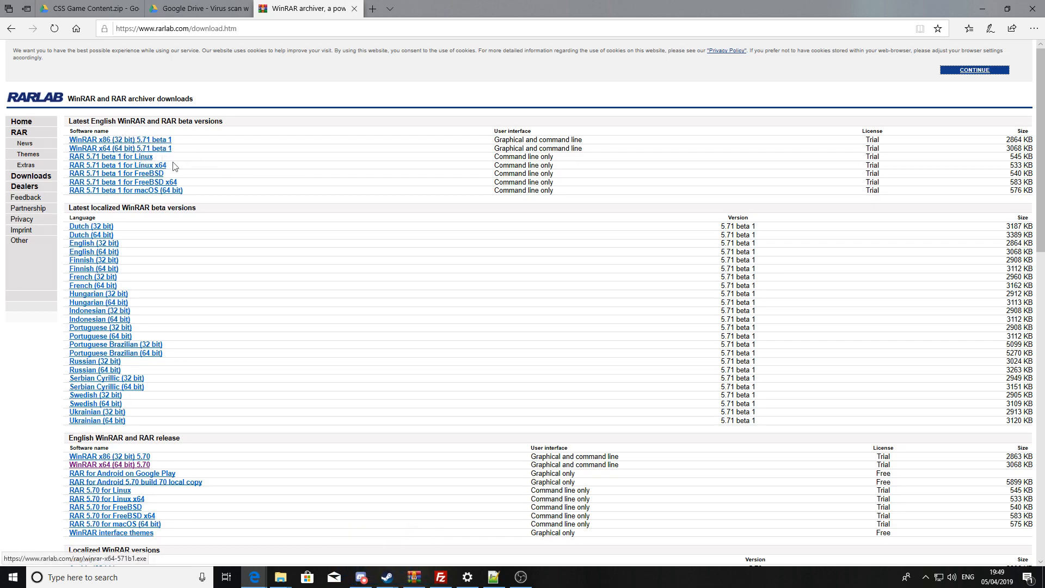
{"action": "mouse_move", "coordinate": [131, 157]}
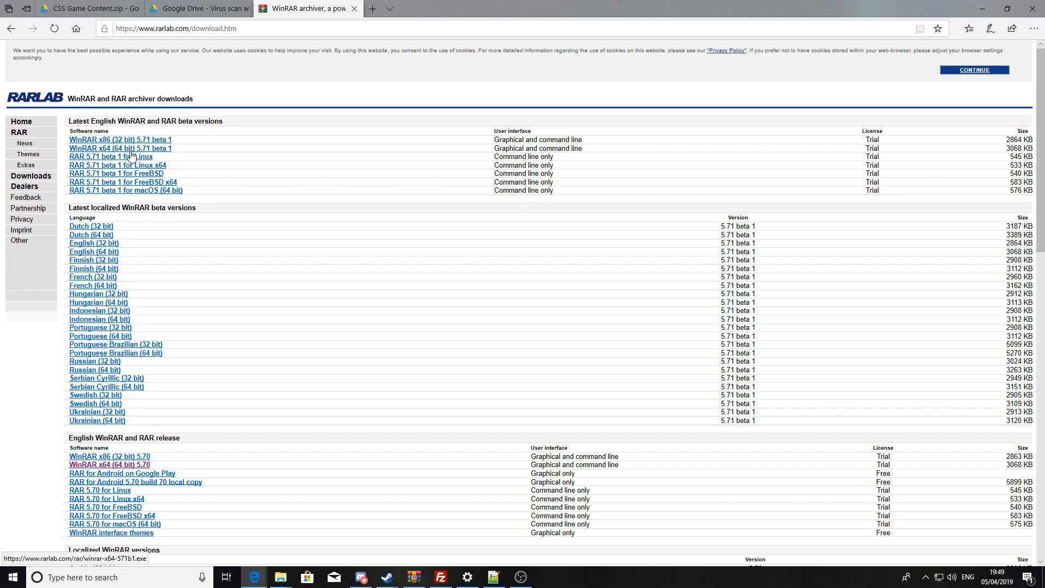
{"action": "mouse_move", "coordinate": [145, 145]}
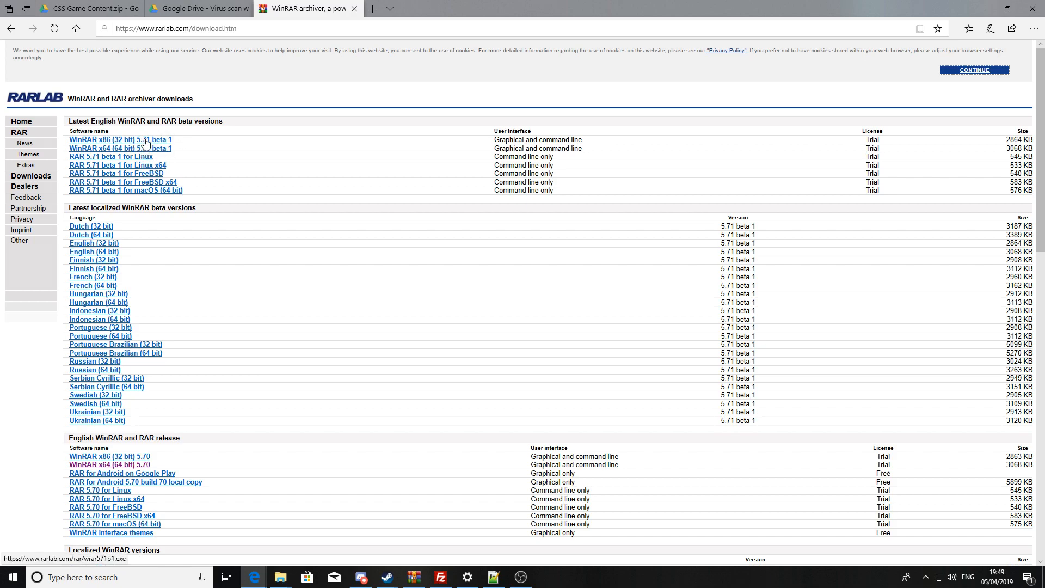
{"action": "mouse_move", "coordinate": [150, 149]}
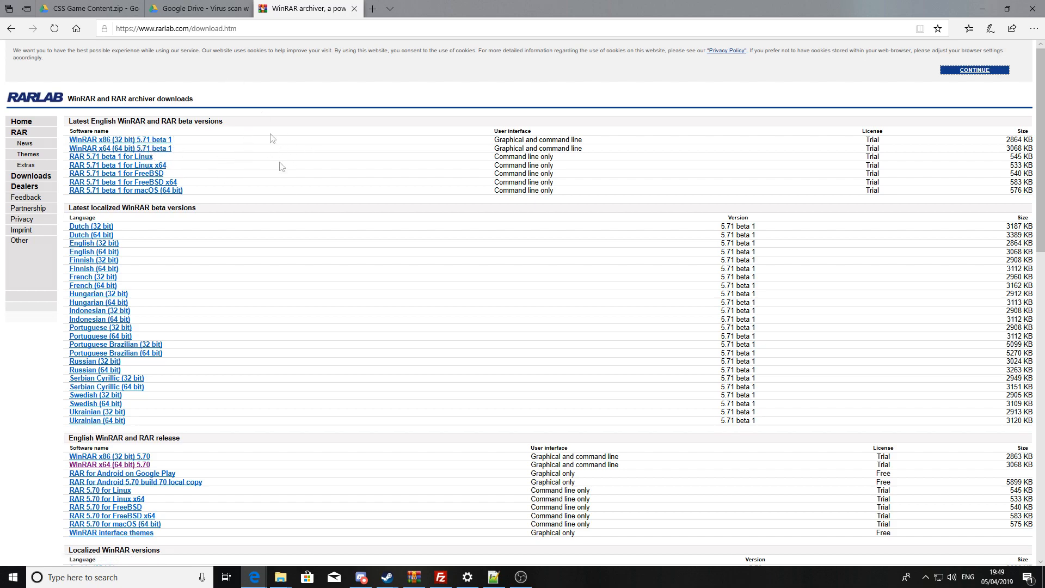
Return to the Google Drive tab showing the finished zip download.
{"action": "left_click", "coordinate": [196, 8]}
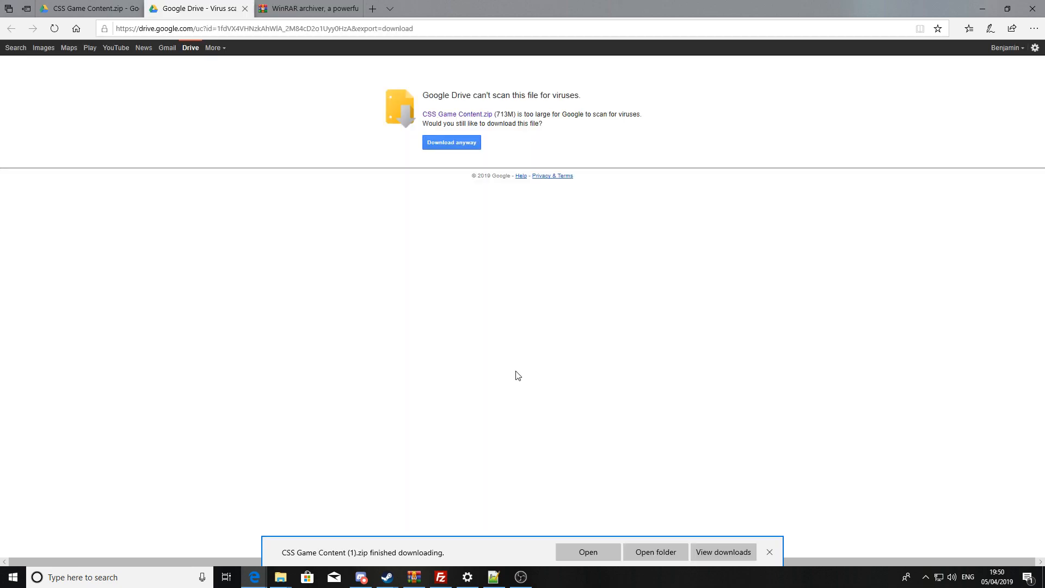
{"action": "mouse_move", "coordinate": [655, 552]}
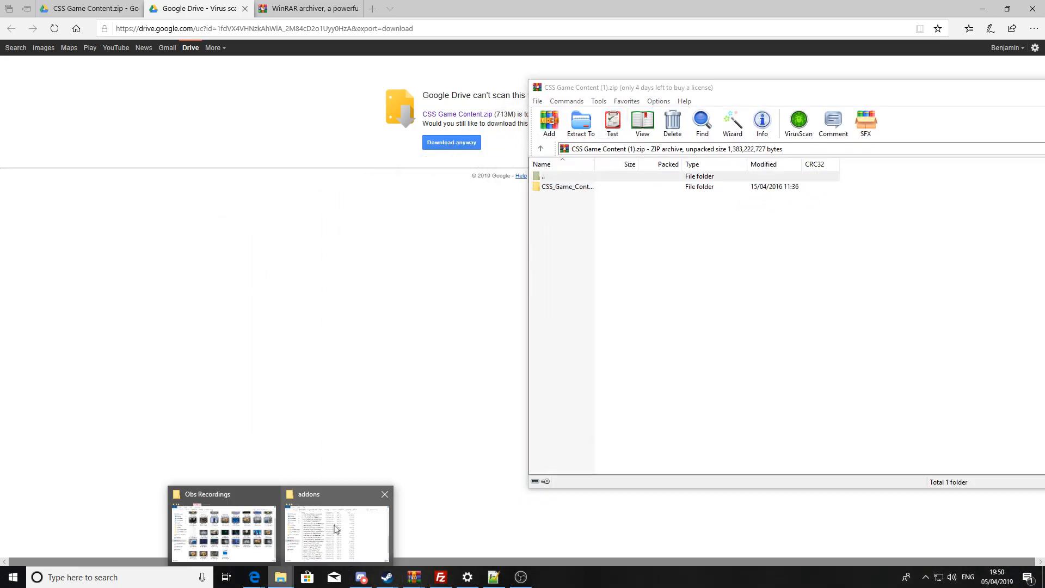
Drag CSS_Game_Content from WinRAR into the addons folder and verify its contents.
{"action": "left_click", "coordinate": [336, 534]}
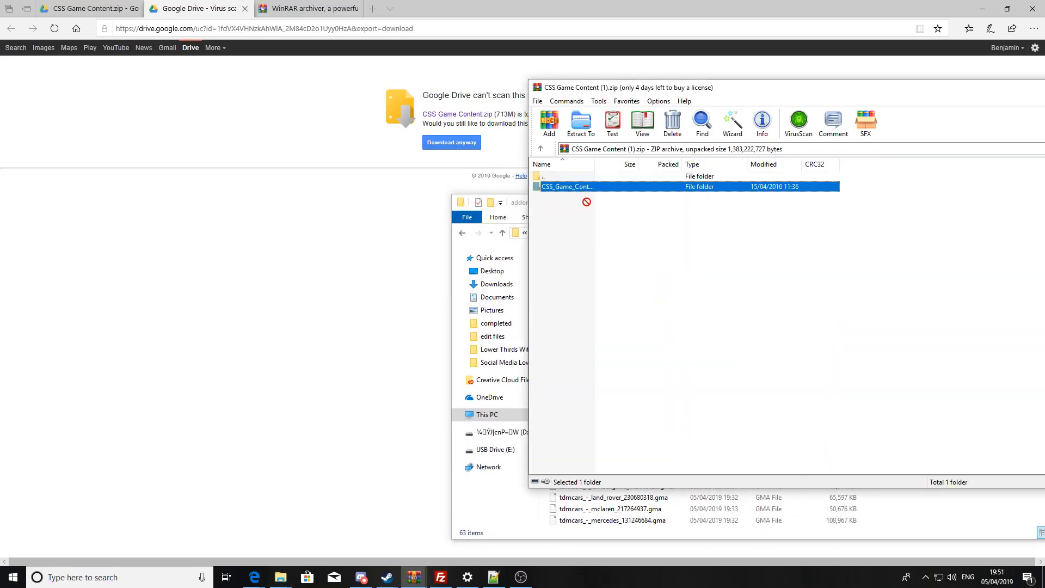
{"action": "left_click", "coordinate": [579, 124]}
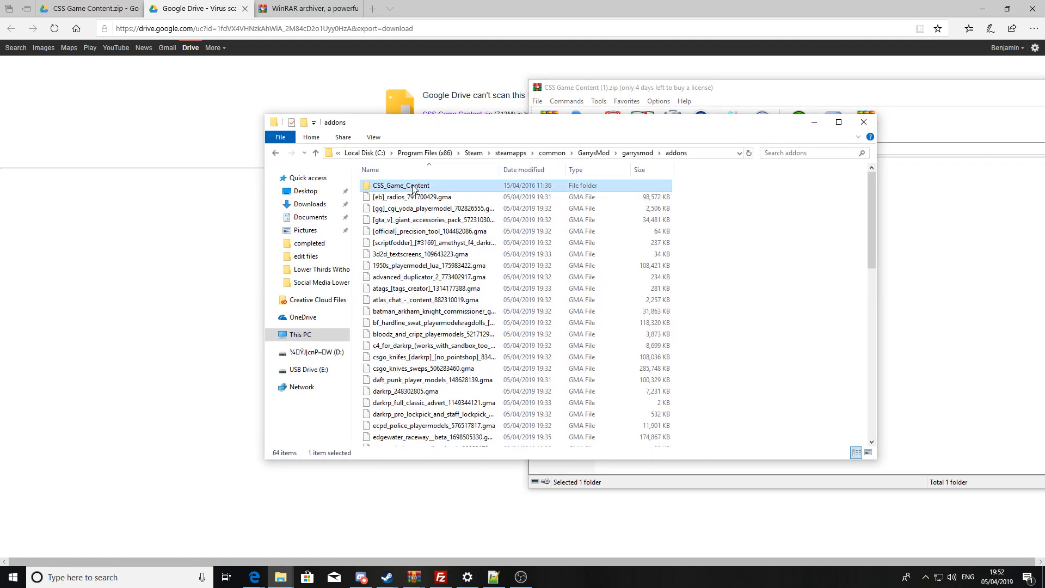
{"action": "double_click", "coordinate": [401, 185]}
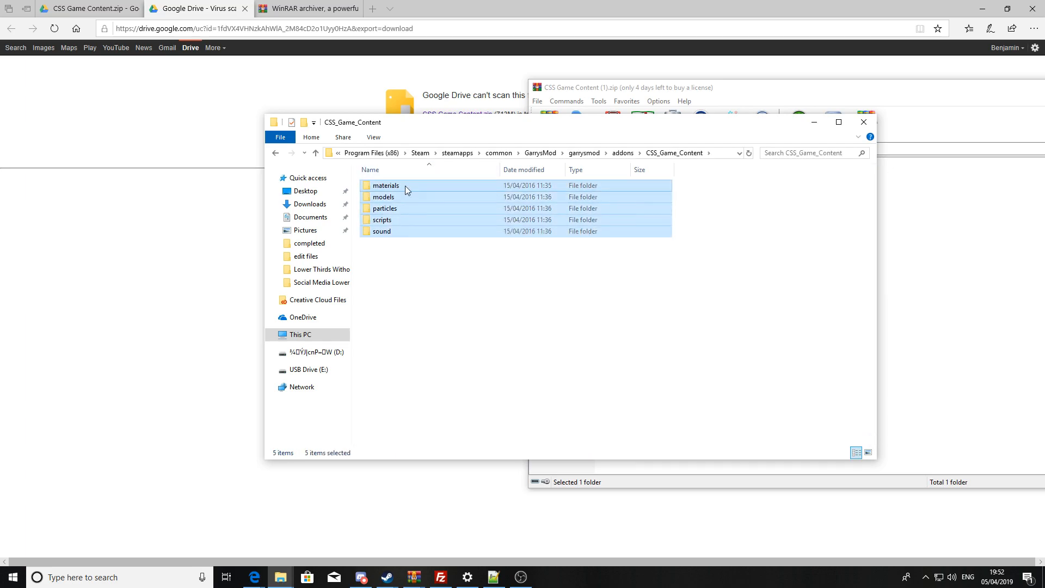
{"action": "left_click", "coordinate": [383, 196]}
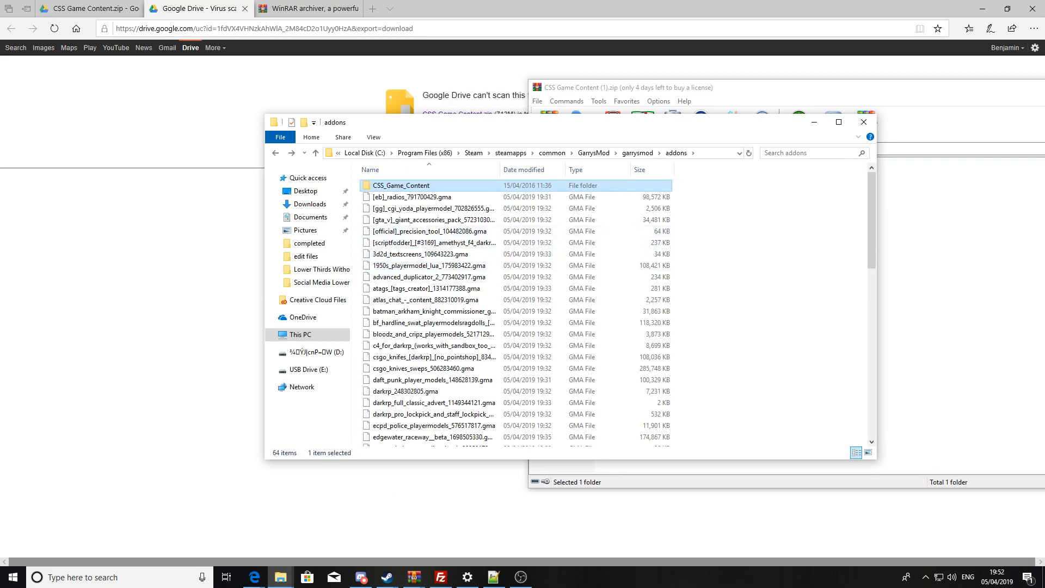
{"action": "left_click", "coordinate": [385, 577]}
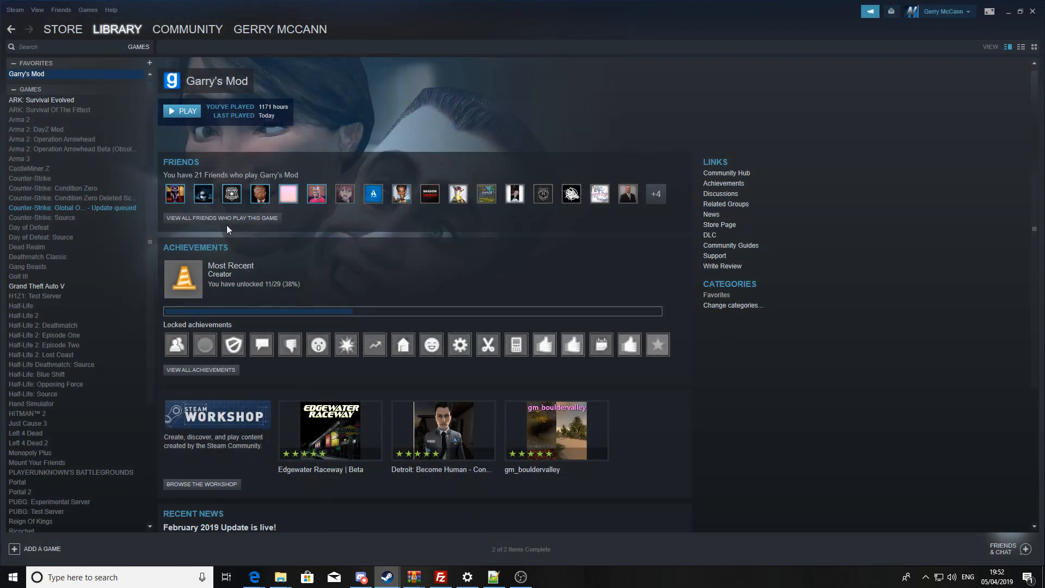
Press Play on Garry's Mod's Steam library page.
{"action": "left_click", "coordinate": [181, 110]}
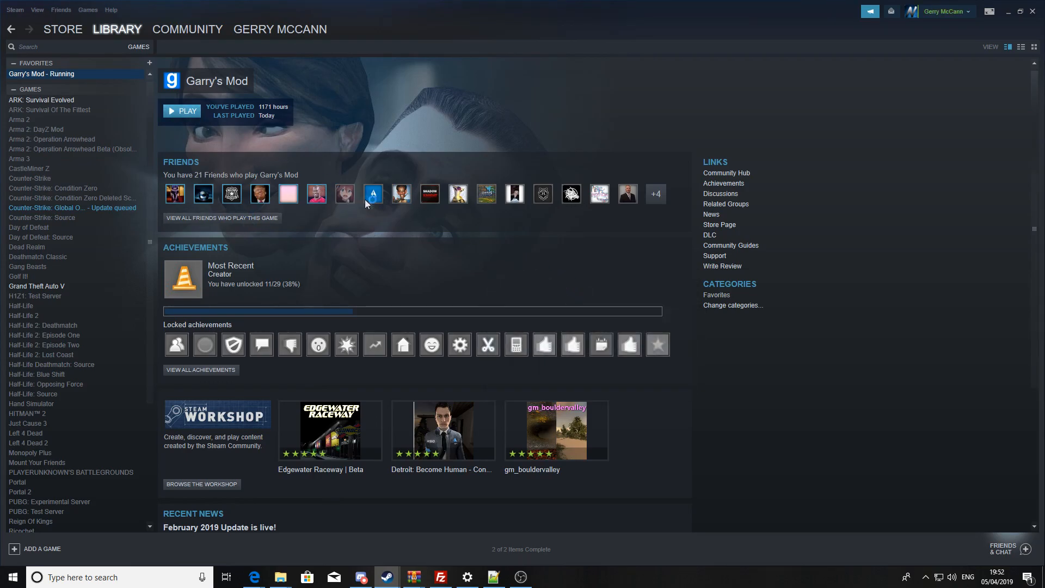
{"action": "left_click", "coordinate": [181, 111]}
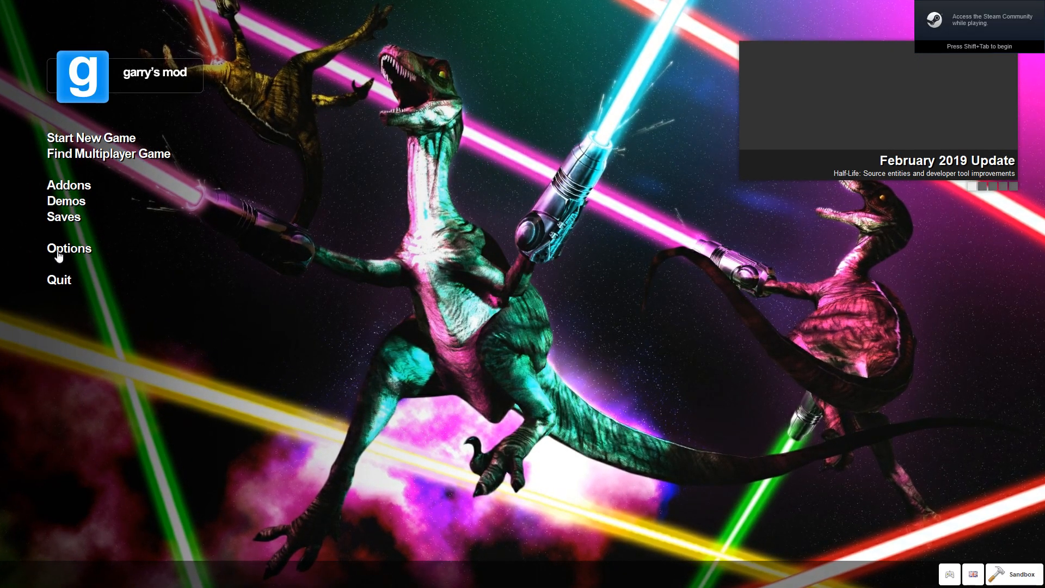
In Options, set server downloads to 'Allow all custom files from server'.
{"action": "left_click", "coordinate": [69, 248]}
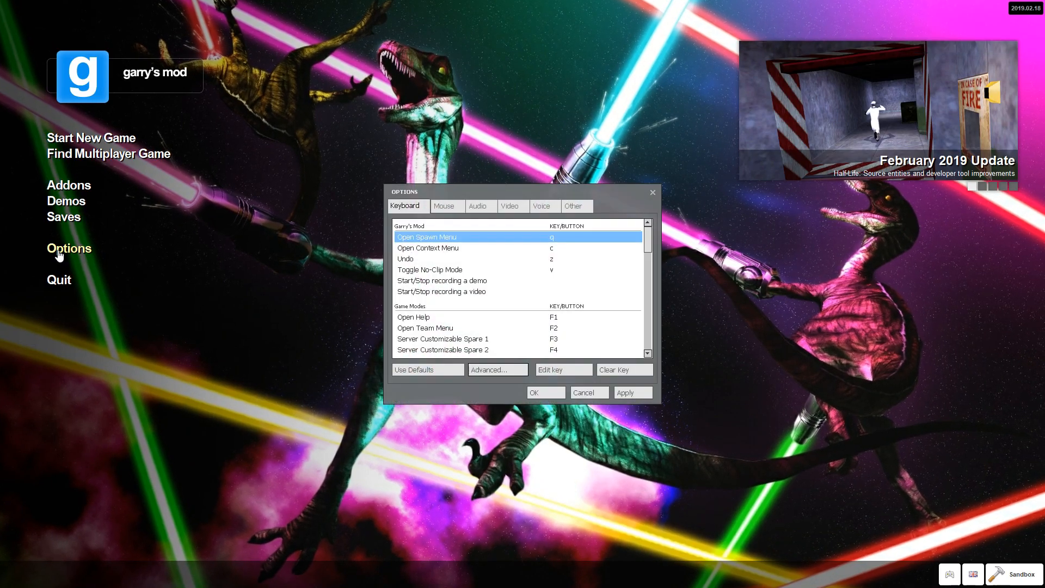
{"action": "left_click", "coordinate": [573, 205]}
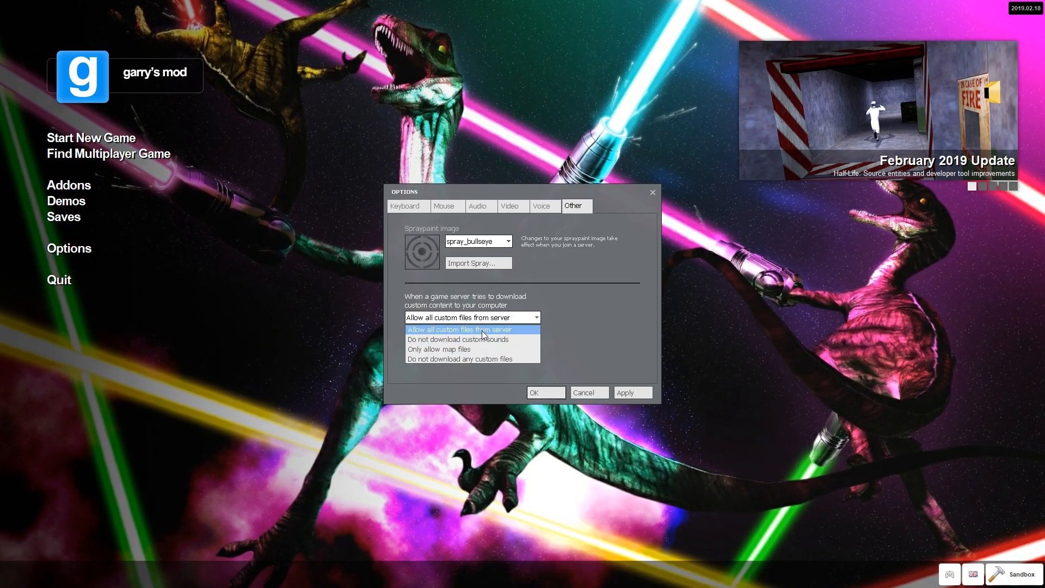
{"action": "left_click", "coordinate": [459, 329]}
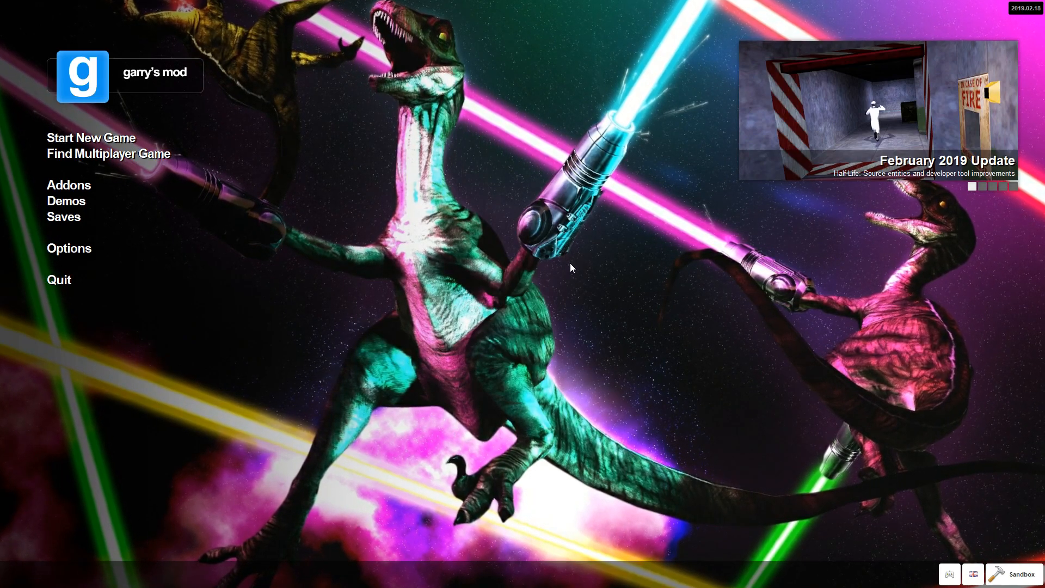
{"action": "mouse_move", "coordinate": [175, 317]}
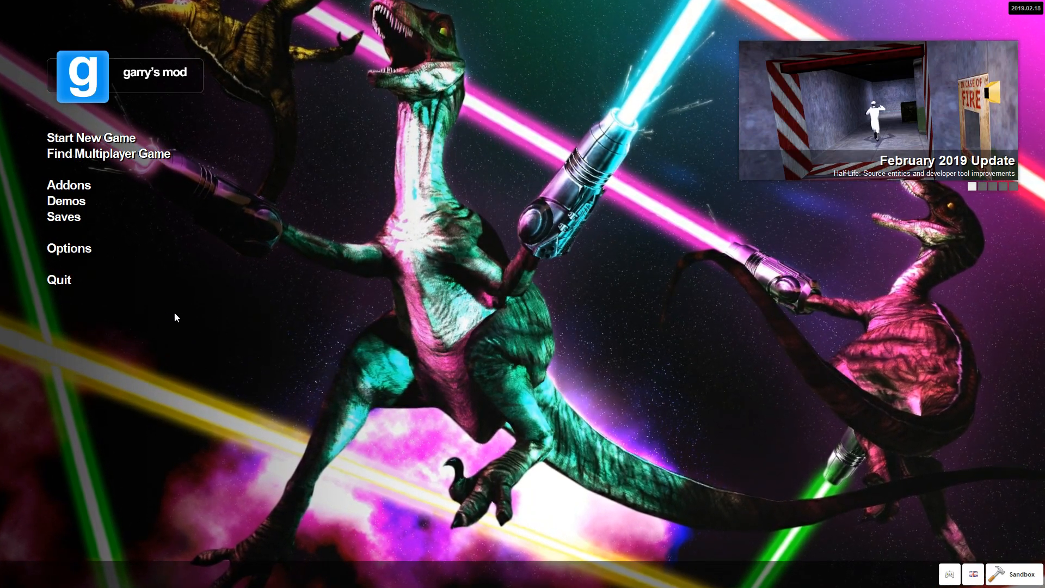